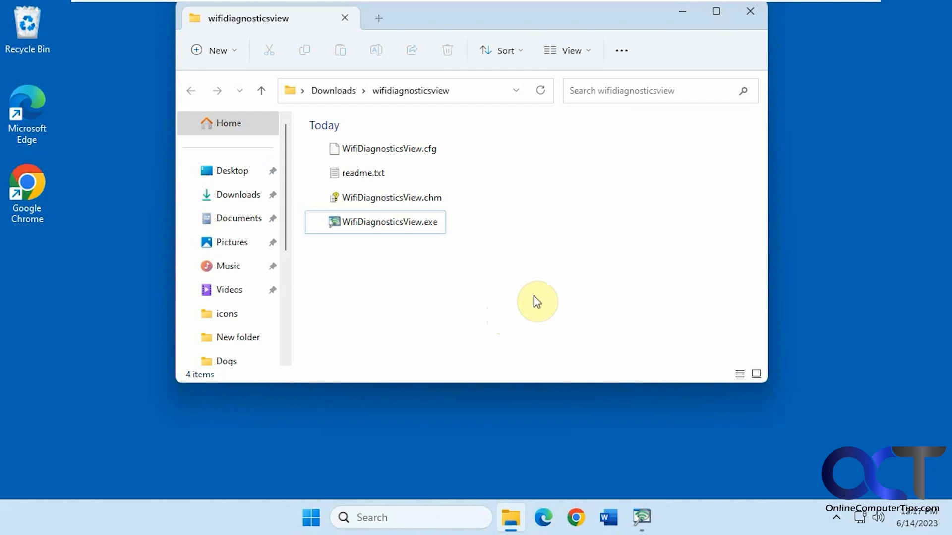
{"action": "mouse_move", "coordinate": [497, 299]}
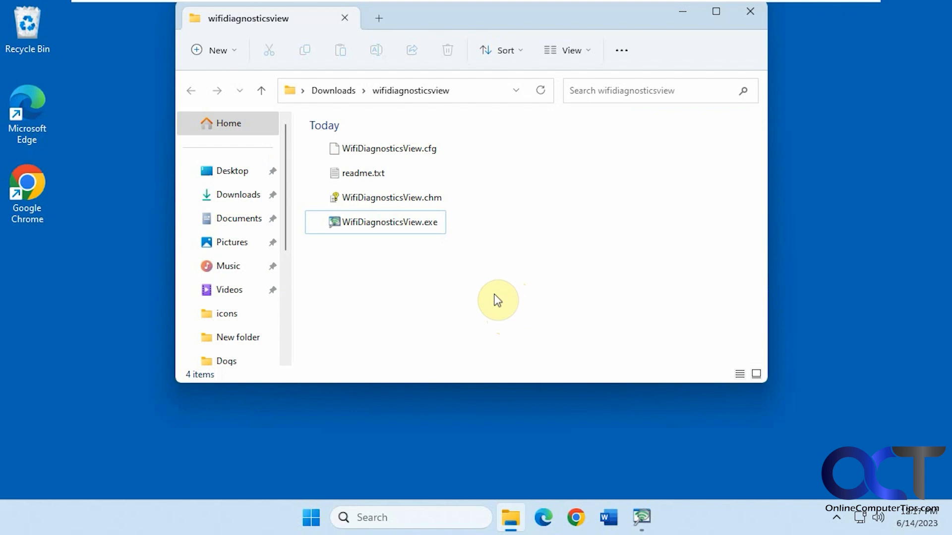
{"action": "mouse_move", "coordinate": [519, 308]}
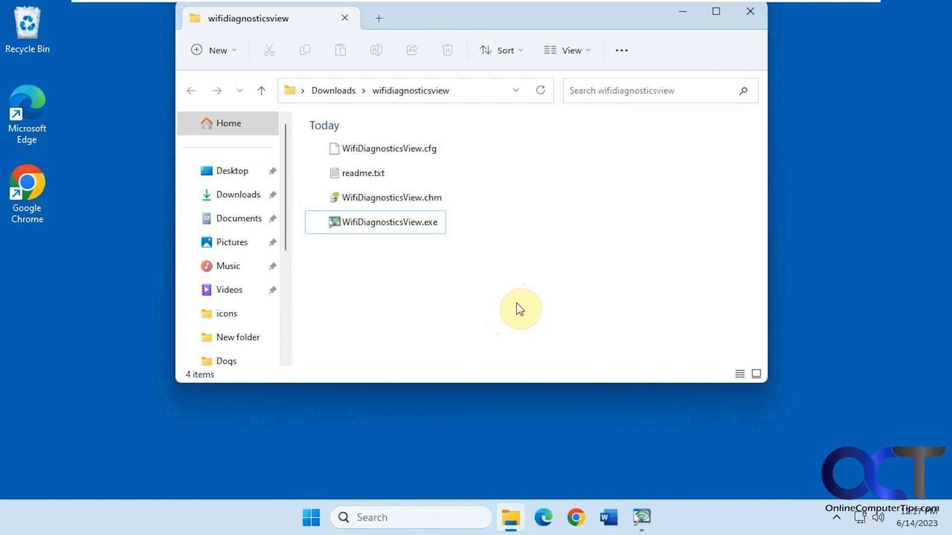
{"action": "mouse_move", "coordinate": [460, 296]}
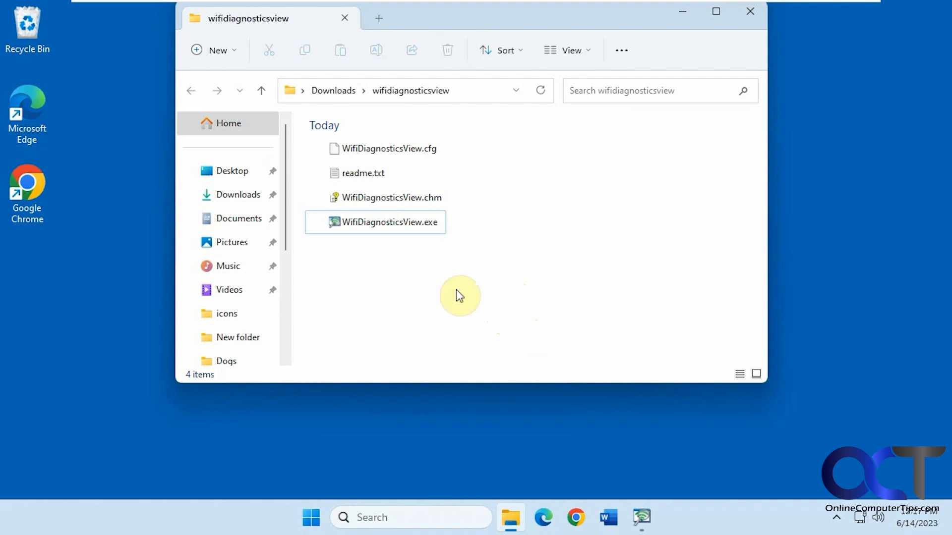
{"action": "mouse_move", "coordinate": [489, 320]}
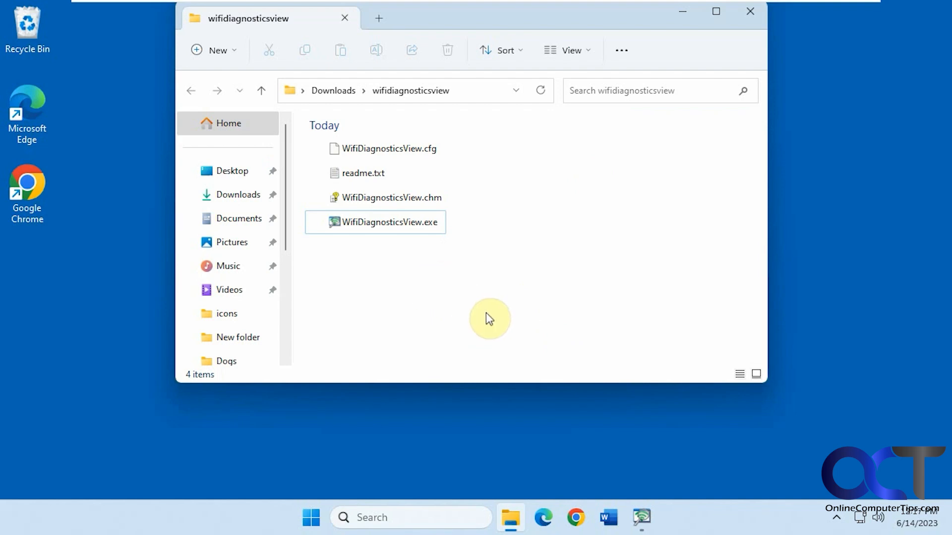
Launch WifiDiagnosticsView.exe to list the recent network scan and no-auto-connect-profile events
{"action": "double_click", "coordinate": [391, 221]}
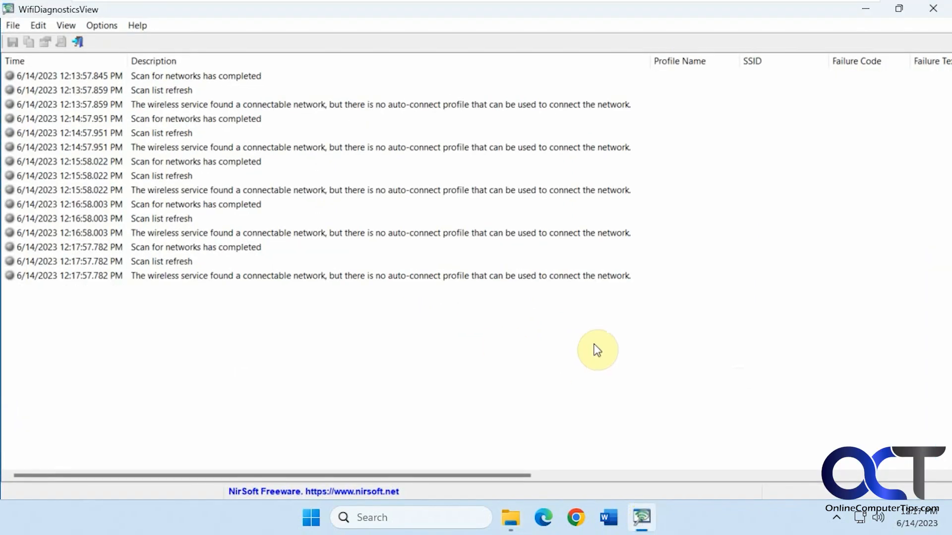
{"action": "mouse_move", "coordinate": [172, 200]}
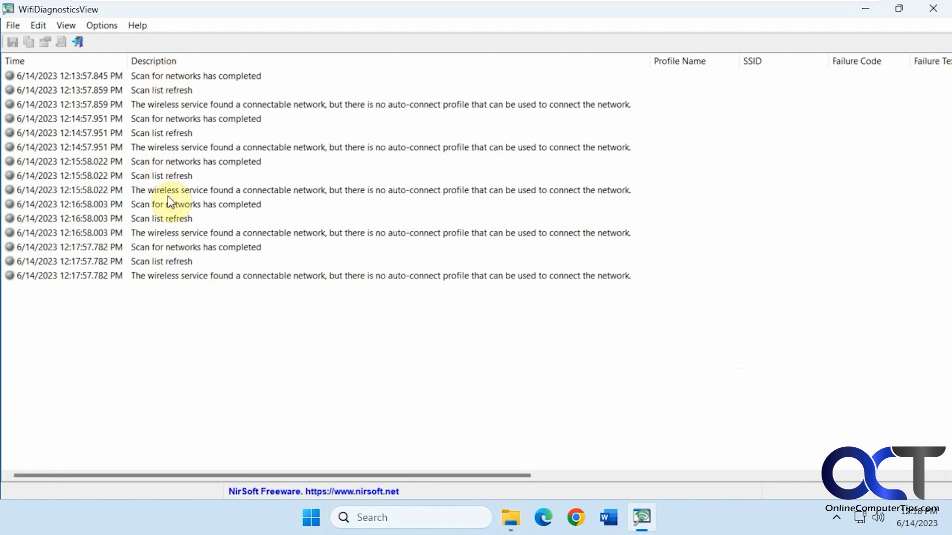
{"action": "mouse_move", "coordinate": [179, 95]}
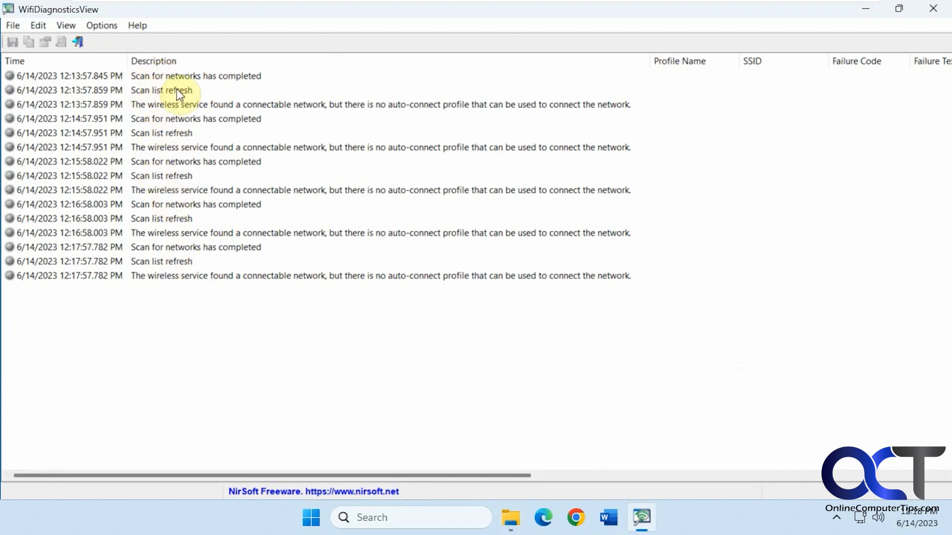
{"action": "mouse_move", "coordinate": [302, 113]}
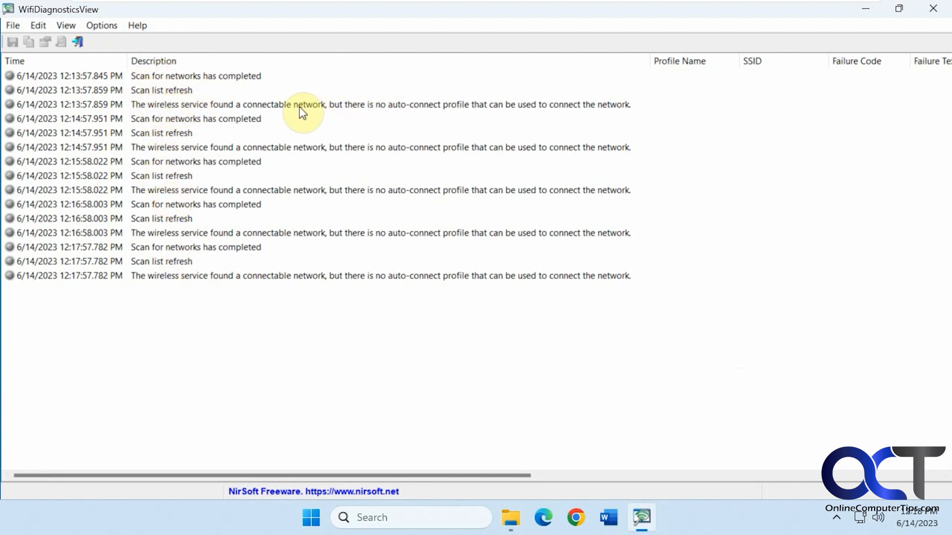
{"action": "mouse_move", "coordinate": [423, 114]}
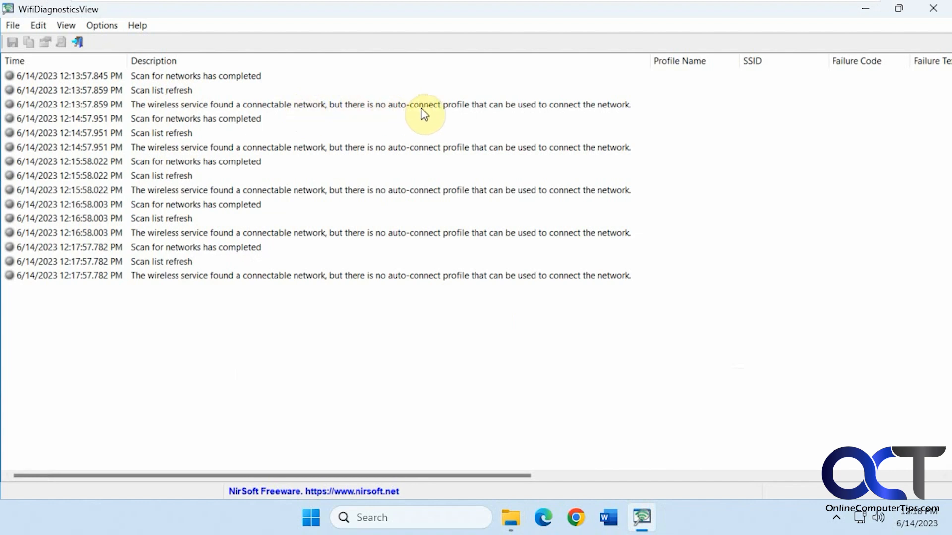
{"action": "mouse_move", "coordinate": [800, 374]}
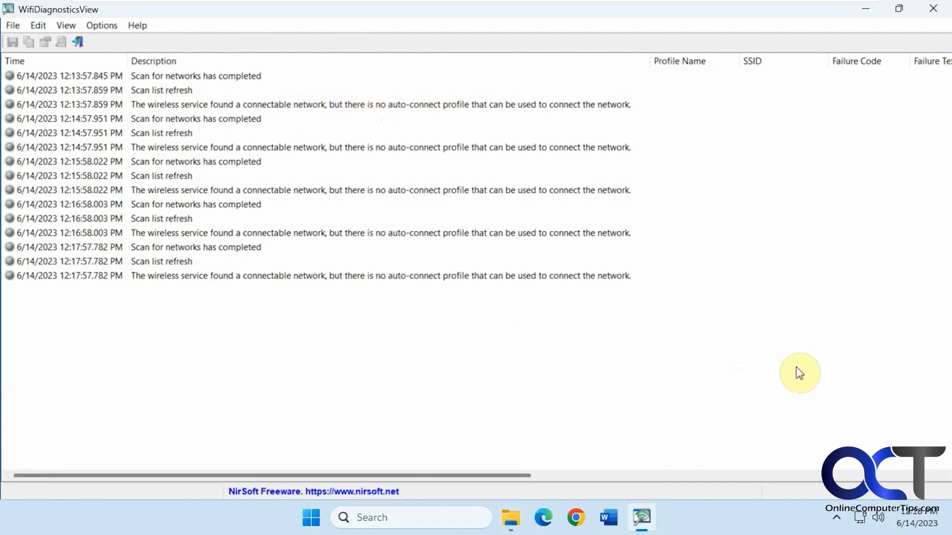
Connect to McCheese from Quick Settings, then return to the event log for new entries
{"action": "left_click", "coordinate": [877, 517]}
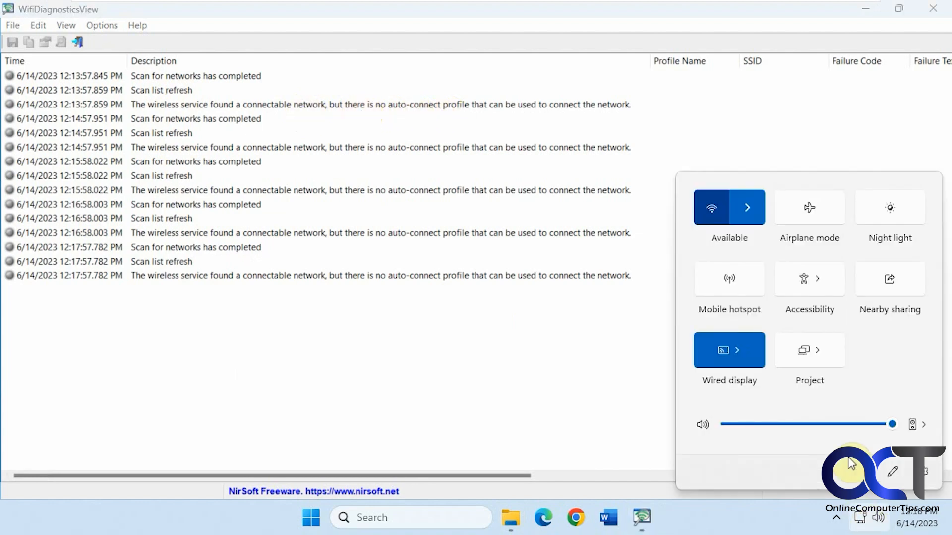
{"action": "left_click", "coordinate": [747, 208]}
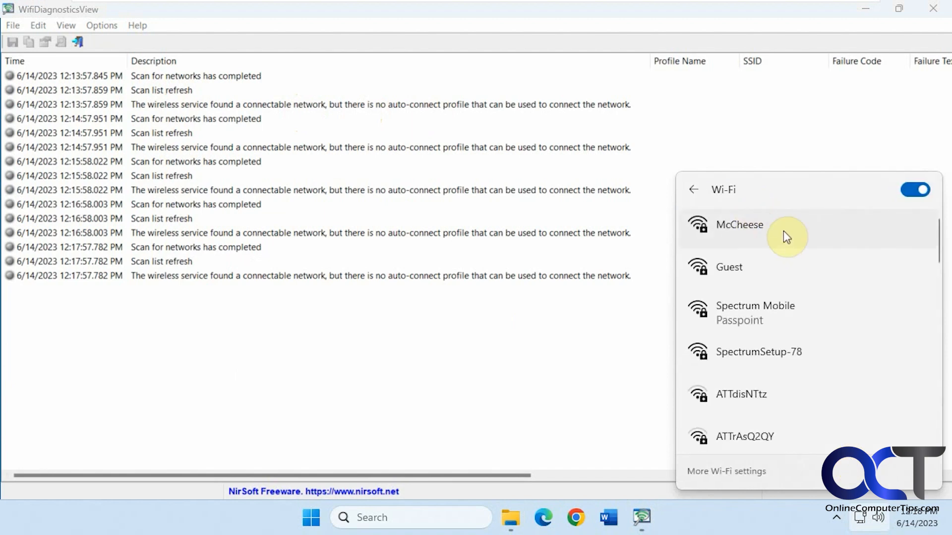
{"action": "left_click", "coordinate": [738, 225]}
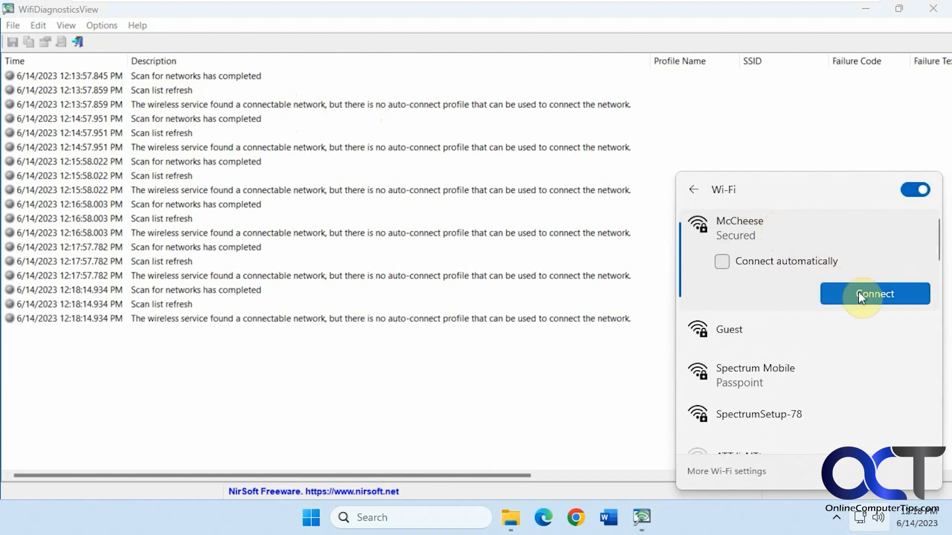
{"action": "left_click", "coordinate": [875, 294]}
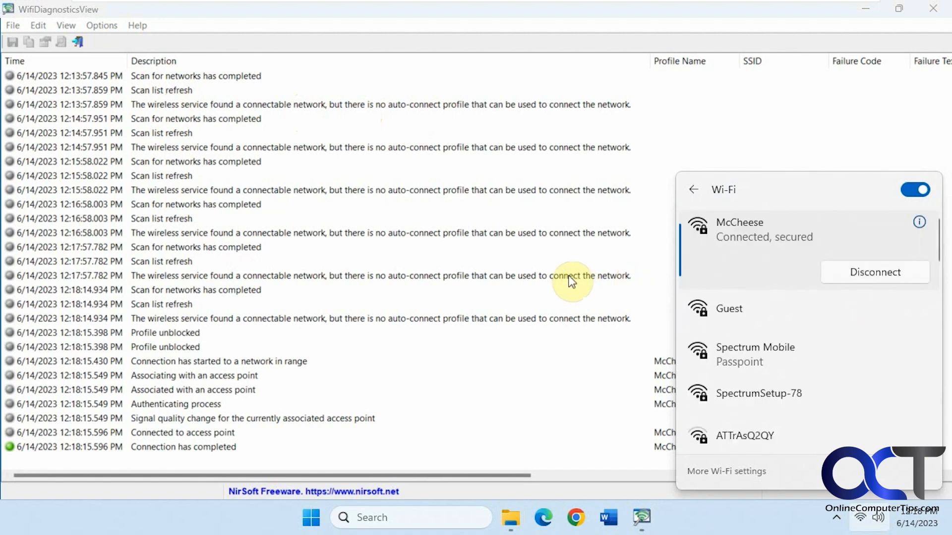
{"action": "left_click", "coordinate": [376, 275]}
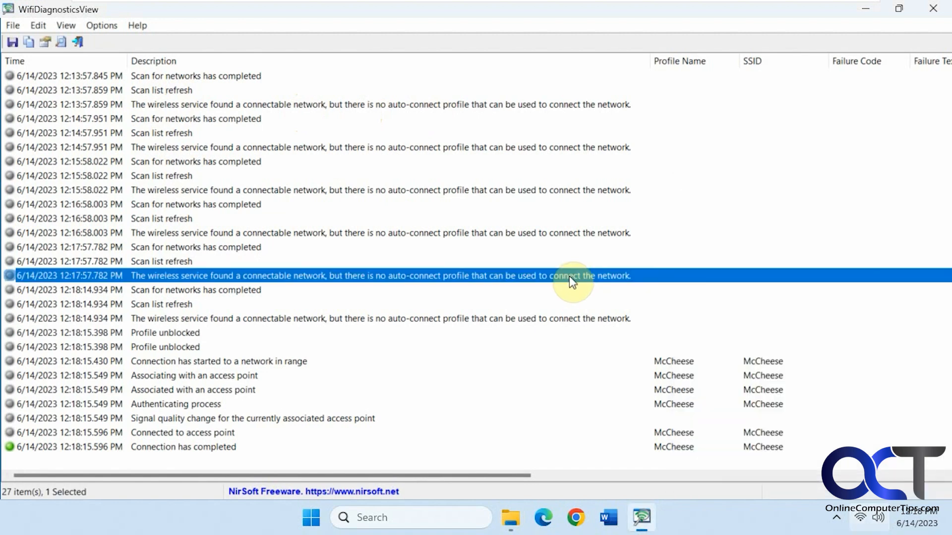
{"action": "mouse_move", "coordinate": [192, 383]}
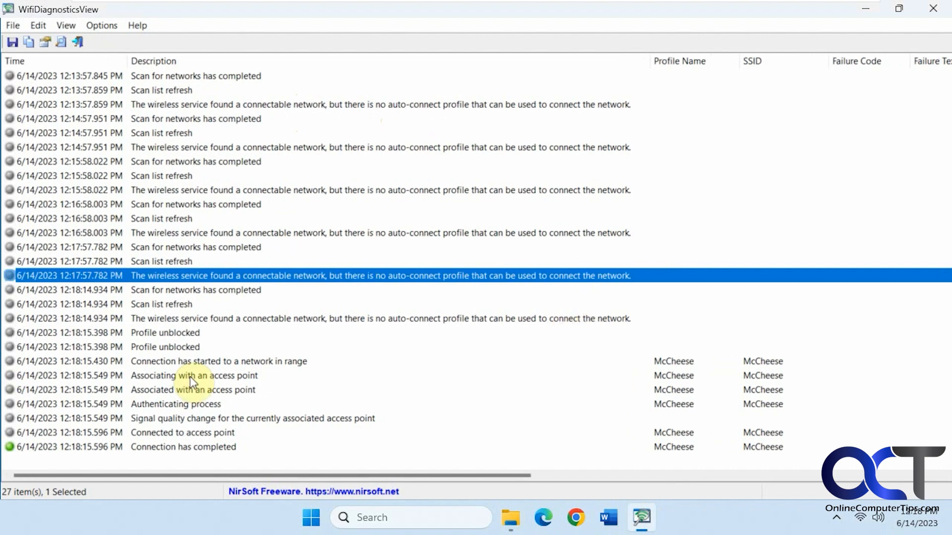
{"action": "mouse_move", "coordinate": [230, 379]}
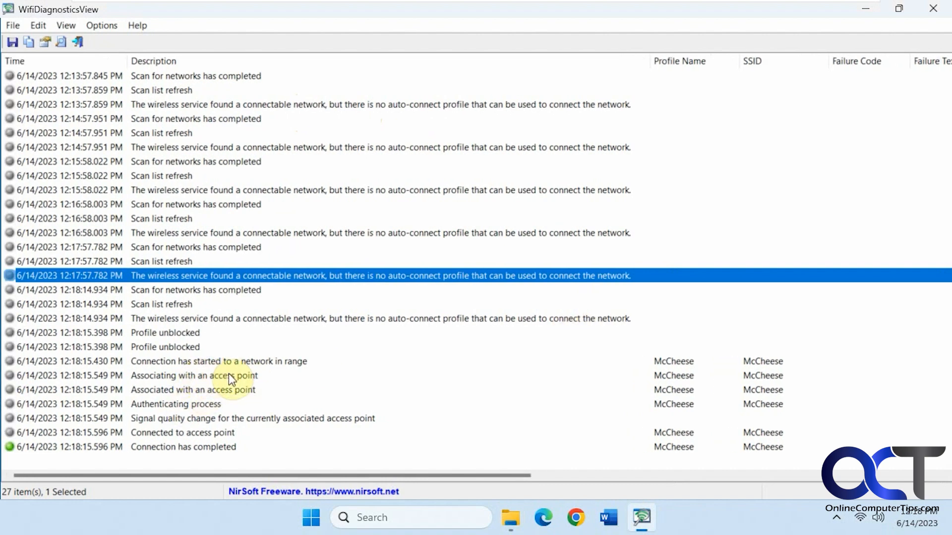
{"action": "mouse_move", "coordinate": [219, 393]}
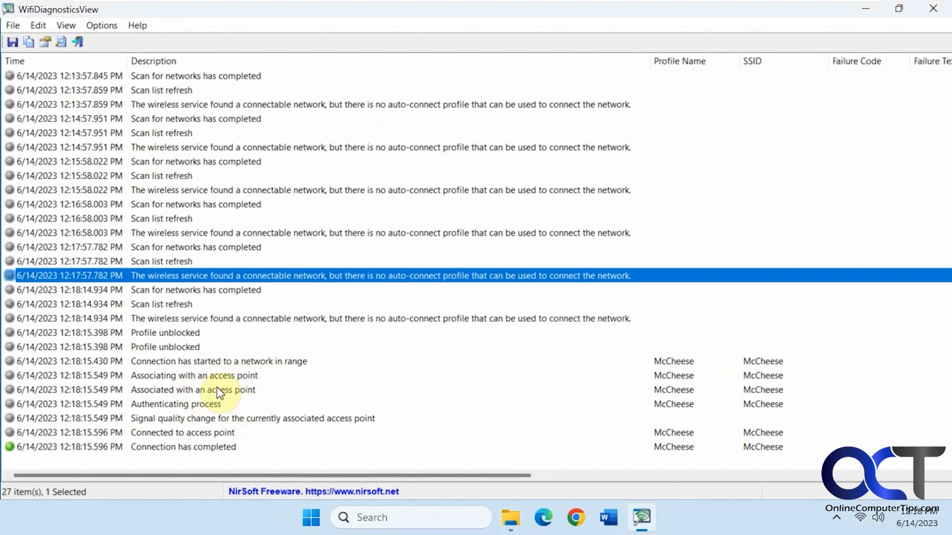
{"action": "mouse_move", "coordinate": [276, 434]}
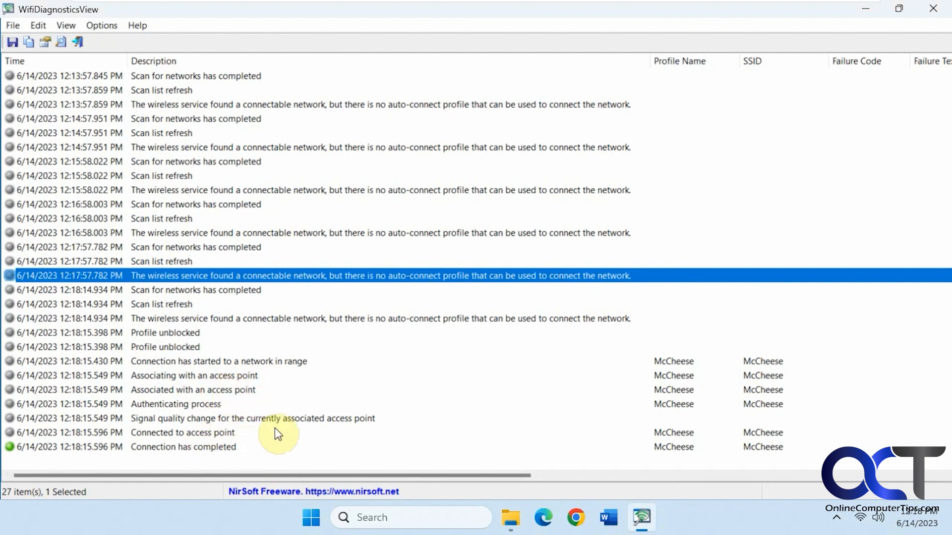
{"action": "mouse_move", "coordinate": [830, 520]}
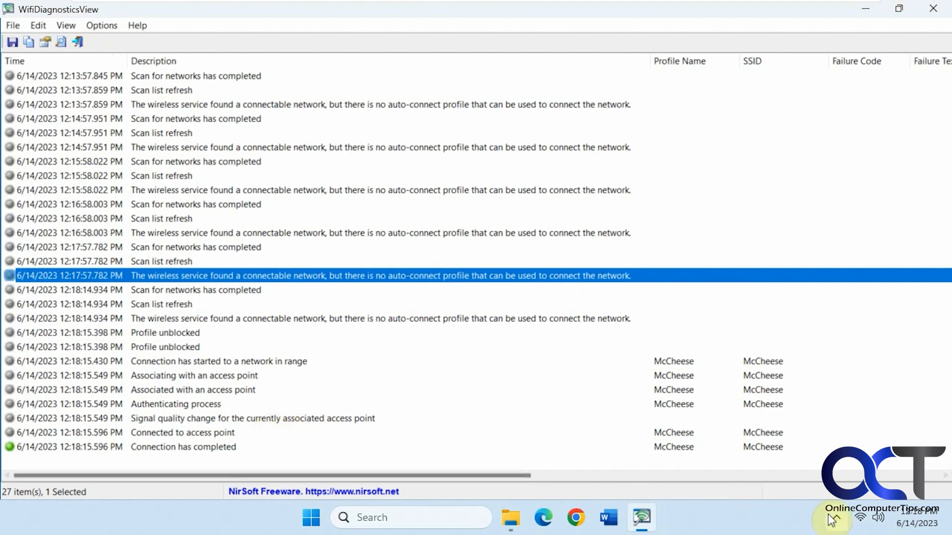
Open the taskbar Wi-Fi network list to disconnect from McCheese
{"action": "left_click", "coordinate": [860, 517]}
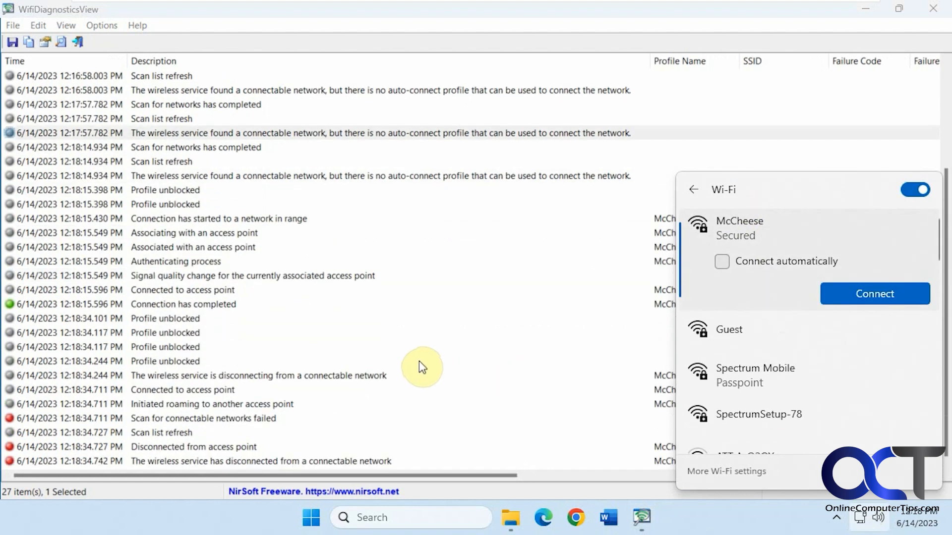
{"action": "mouse_move", "coordinate": [785, 294]}
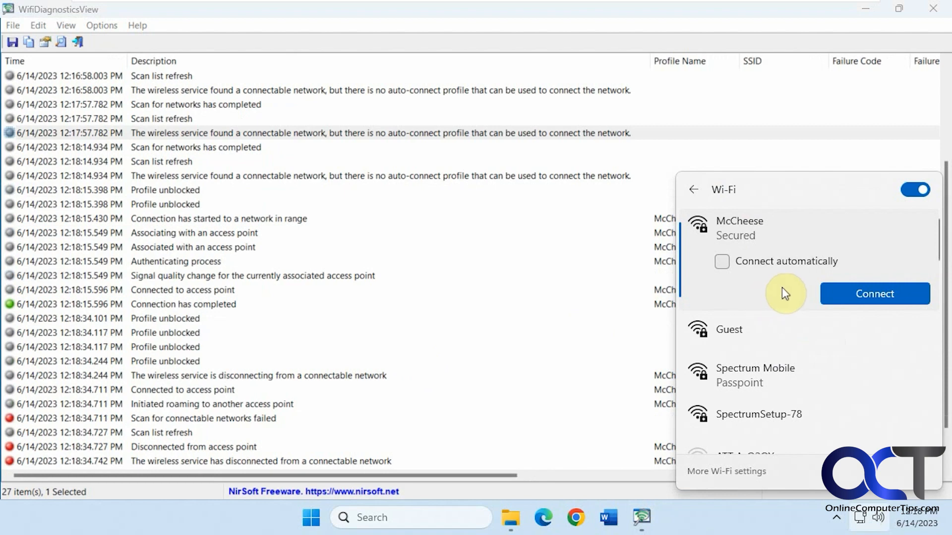
{"action": "mouse_move", "coordinate": [815, 405]}
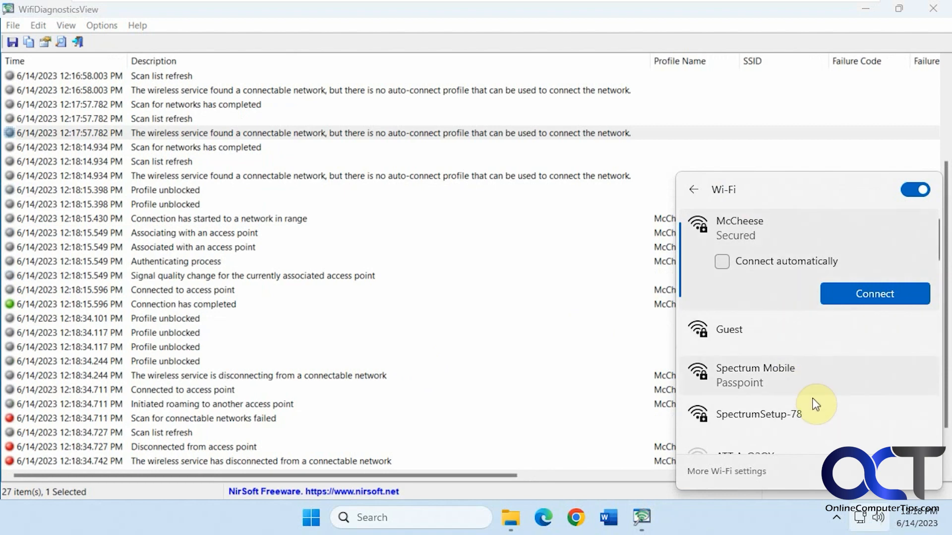
Connect to Spectrum Mobile past the certificate warning, then scroll the log to its failure entries
{"action": "left_click", "coordinate": [755, 375]}
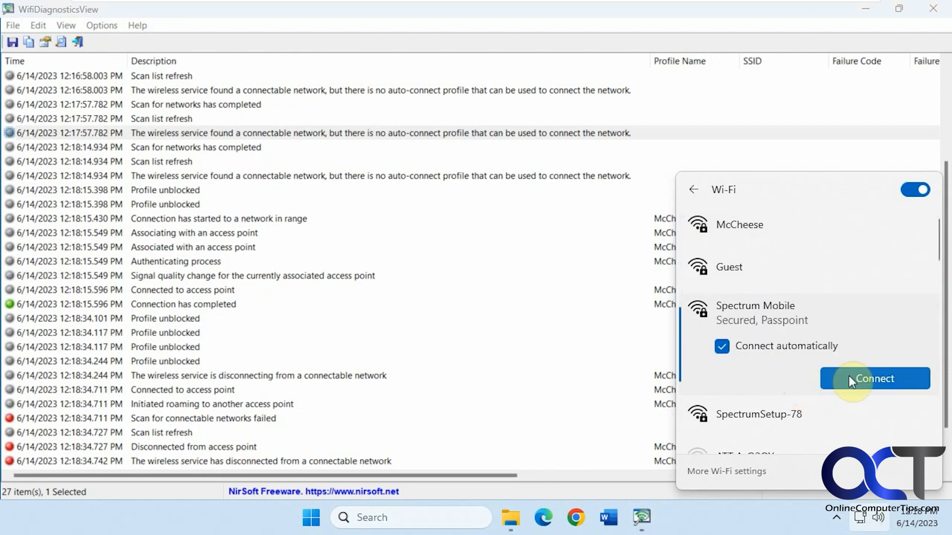
{"action": "left_click", "coordinate": [874, 379]}
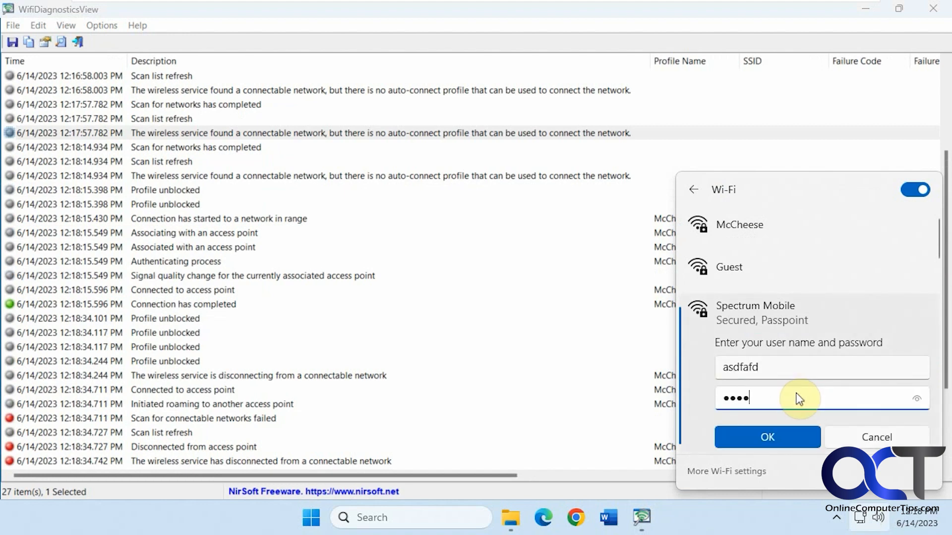
{"action": "left_click", "coordinate": [767, 438]}
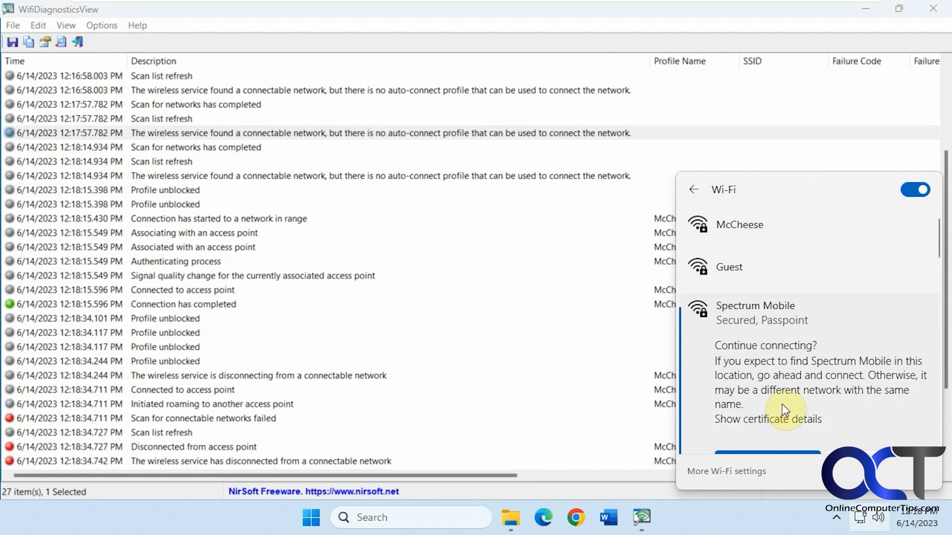
{"action": "left_click", "coordinate": [768, 452]}
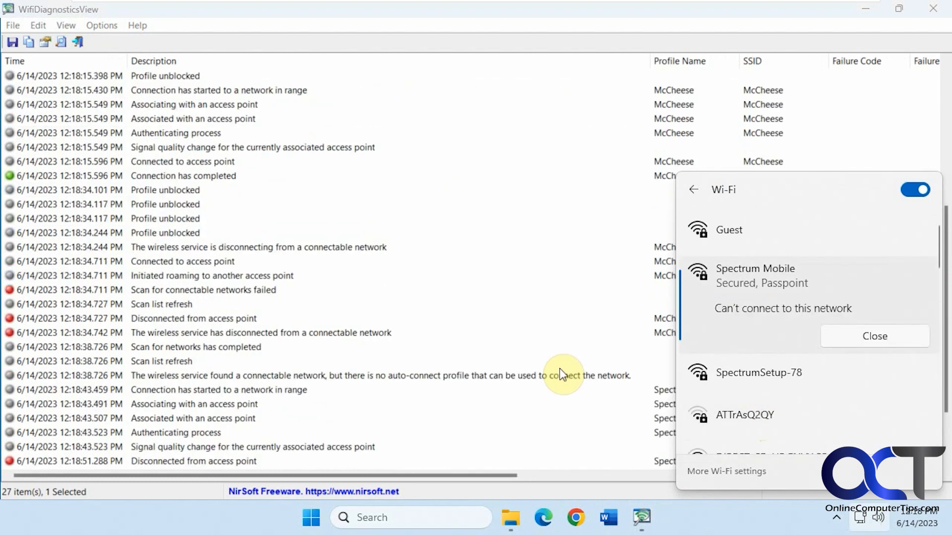
{"action": "scroll", "scroll_direction": "down", "scroll_amount": 3}
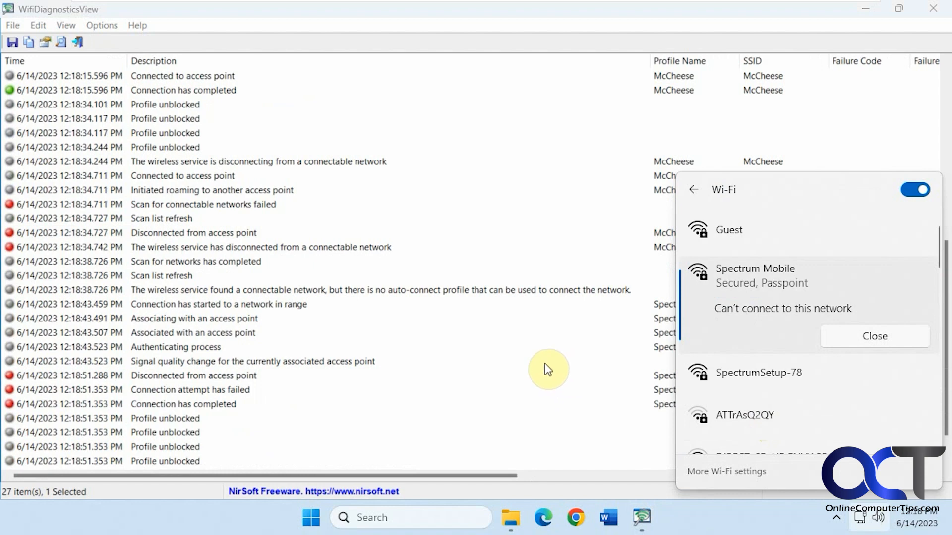
{"action": "mouse_move", "coordinate": [236, 411]}
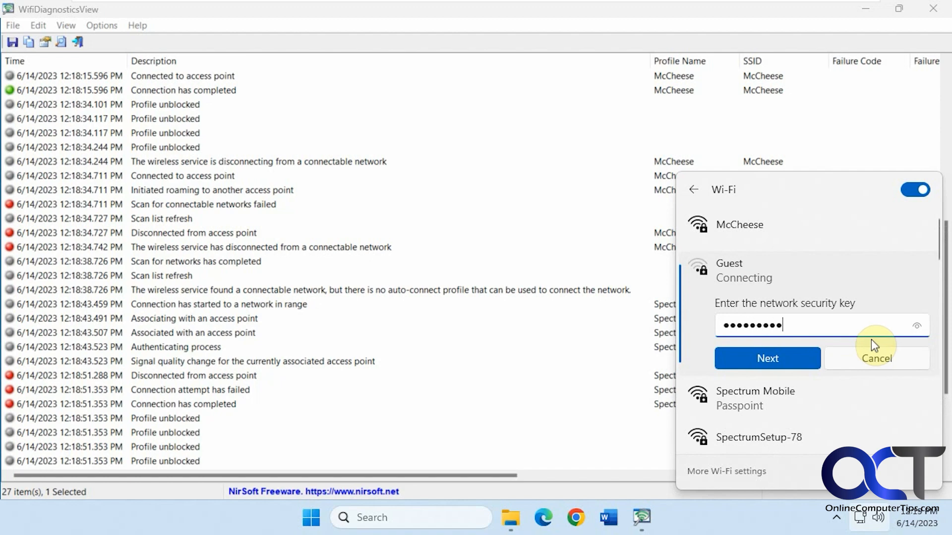
Submit the Guest security key and scroll the log to the Explicit EAP failure entries
{"action": "left_click", "coordinate": [767, 358]}
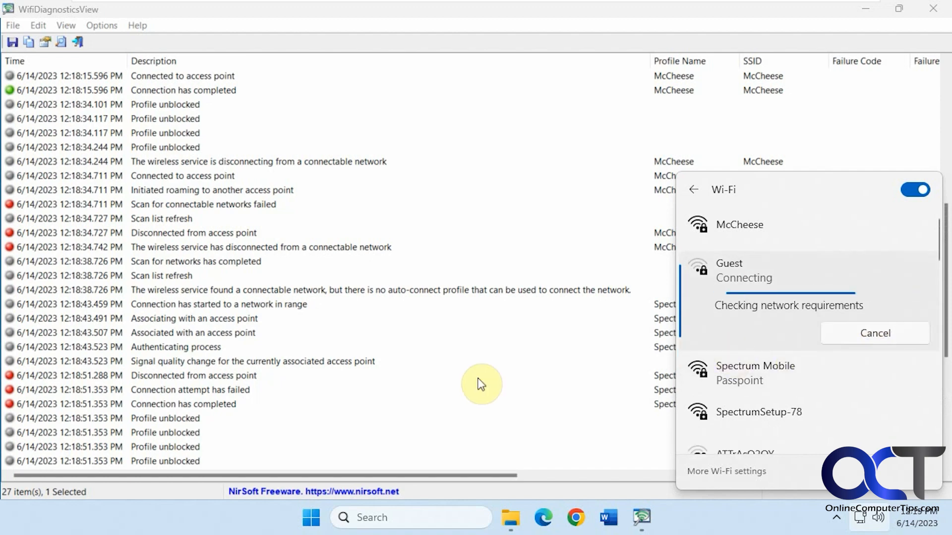
{"action": "mouse_move", "coordinate": [489, 378]}
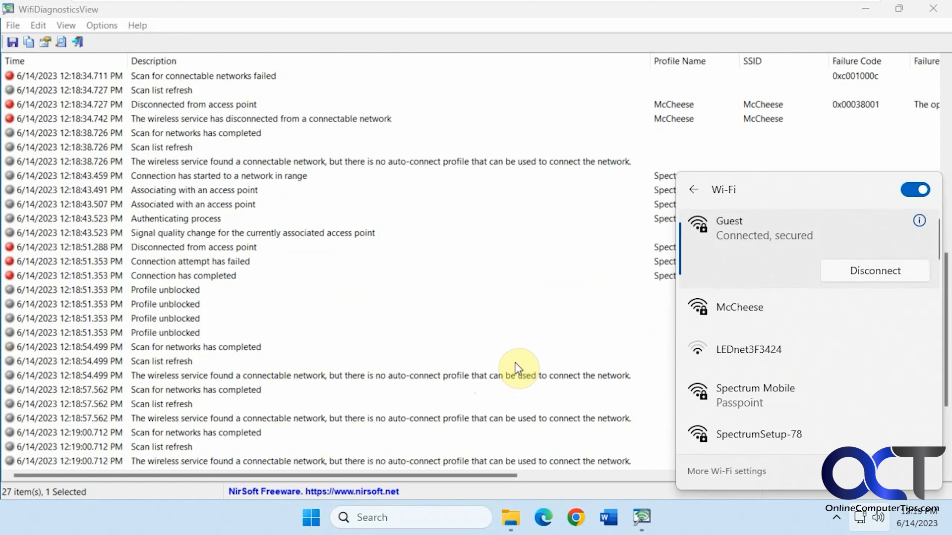
{"action": "scroll", "scroll_direction": "down", "scroll_amount": 3}
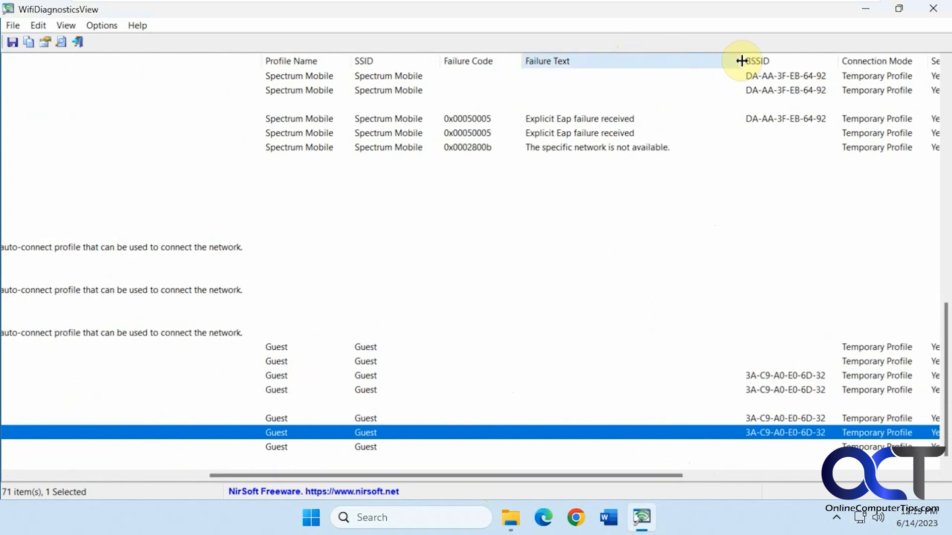
Scroll the log right through Failure Text, BSSID, Interface Name and Connection Name columns, then back
{"action": "scroll", "scroll_direction": "right", "scroll_amount": 3}
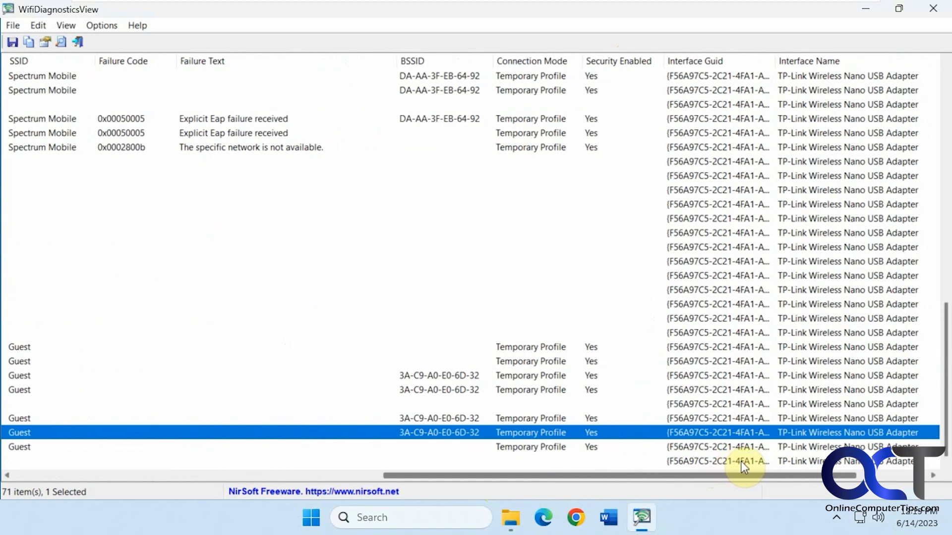
{"action": "scroll", "scroll_direction": "right", "scroll_amount": 3}
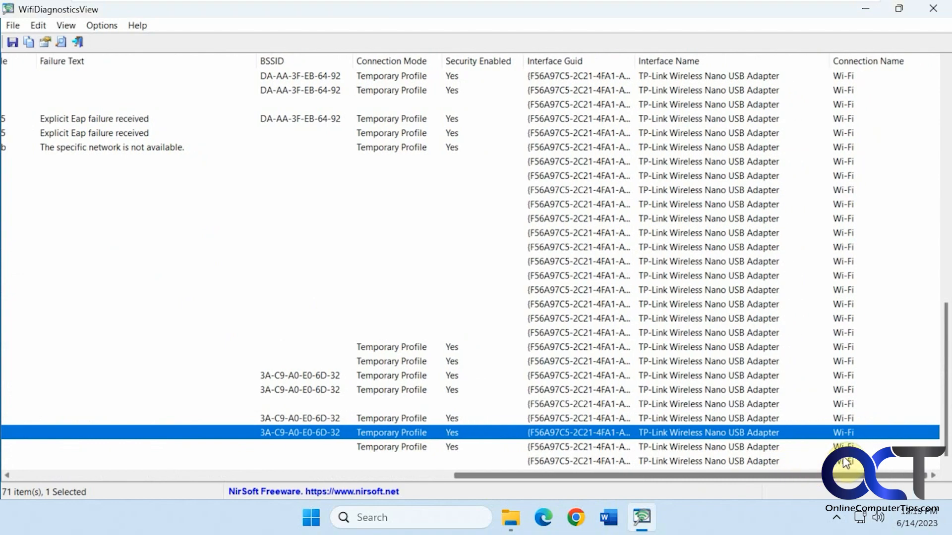
{"action": "scroll", "scroll_direction": "left", "scroll_amount": 3}
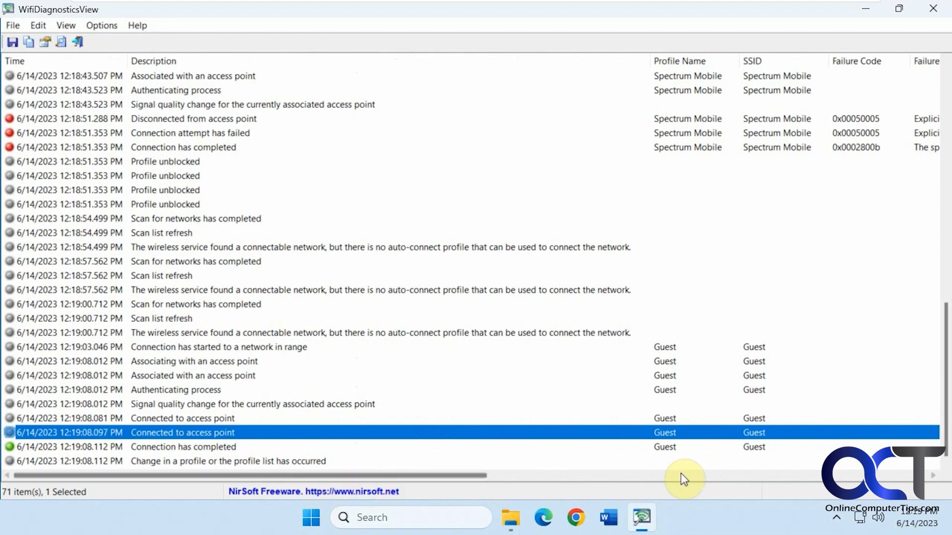
{"action": "left_click", "coordinate": [877, 517]}
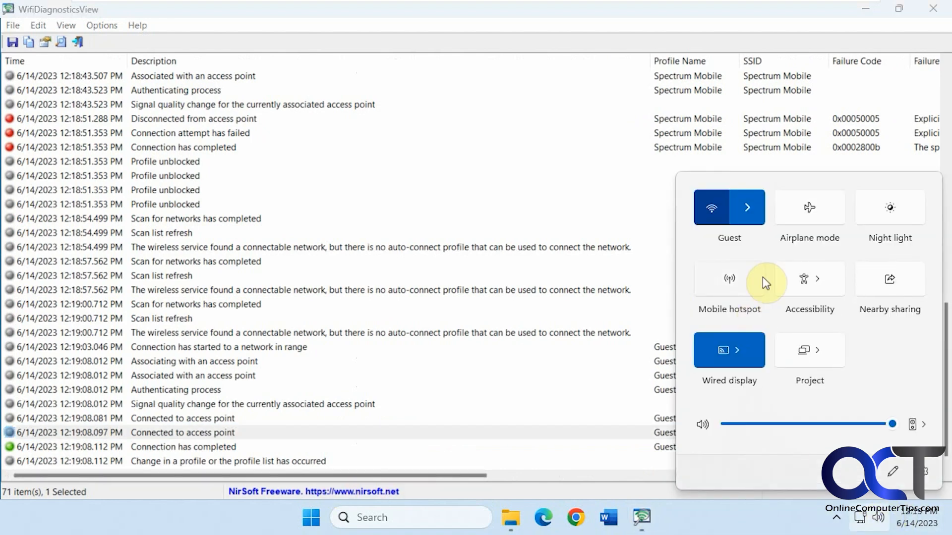
{"action": "left_click", "coordinate": [455, 404]}
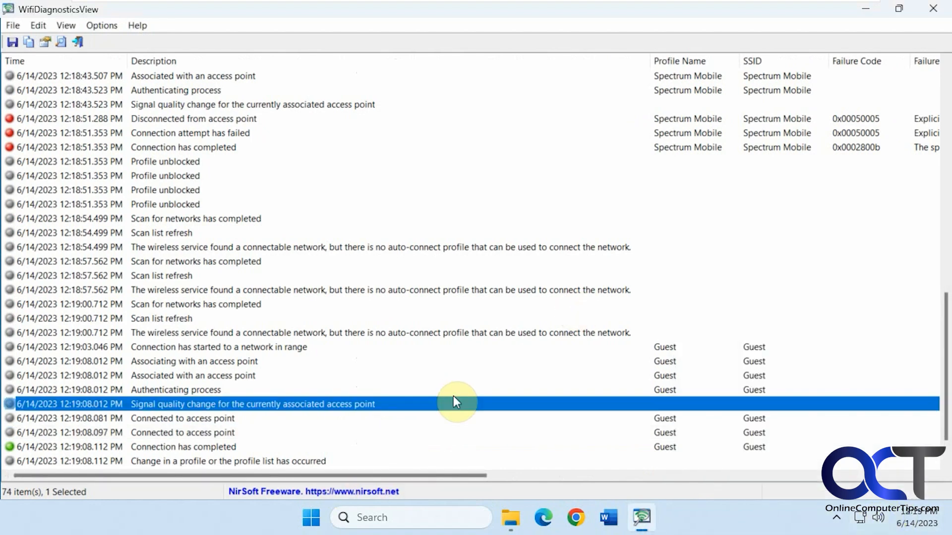
{"action": "scroll", "scroll_direction": "down", "scroll_amount": 3}
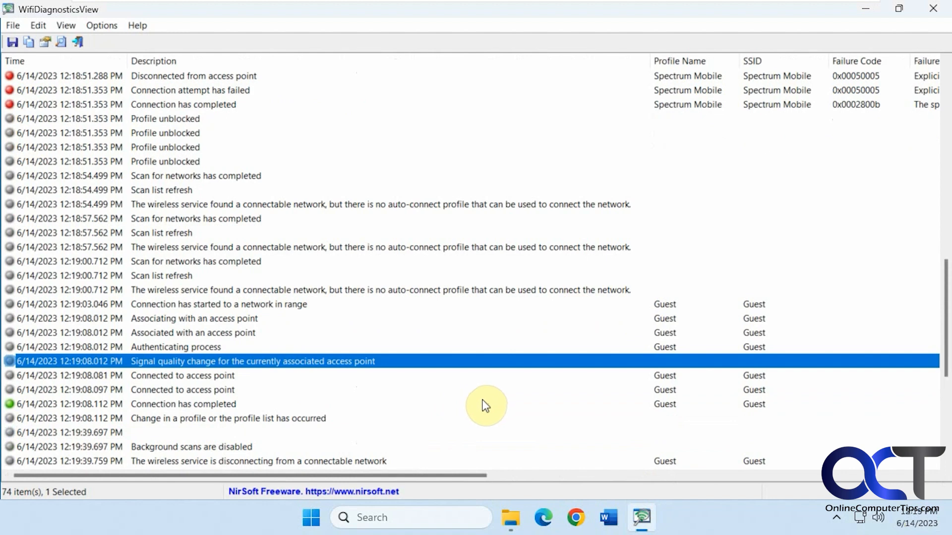
{"action": "mouse_move", "coordinate": [406, 468]}
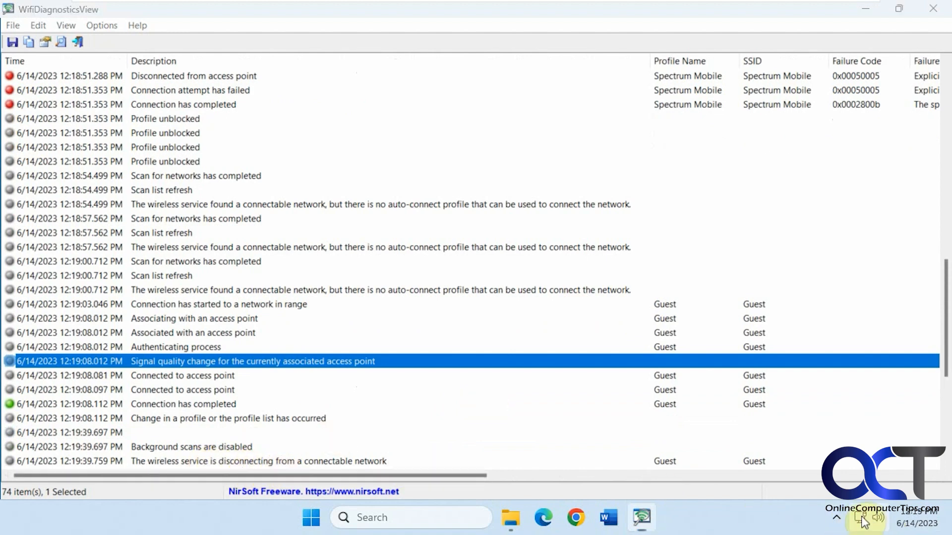
Turn Wi-Fi off to drop Guest, review logged radio-state events, then connect to McCheese
{"action": "left_click", "coordinate": [875, 521]}
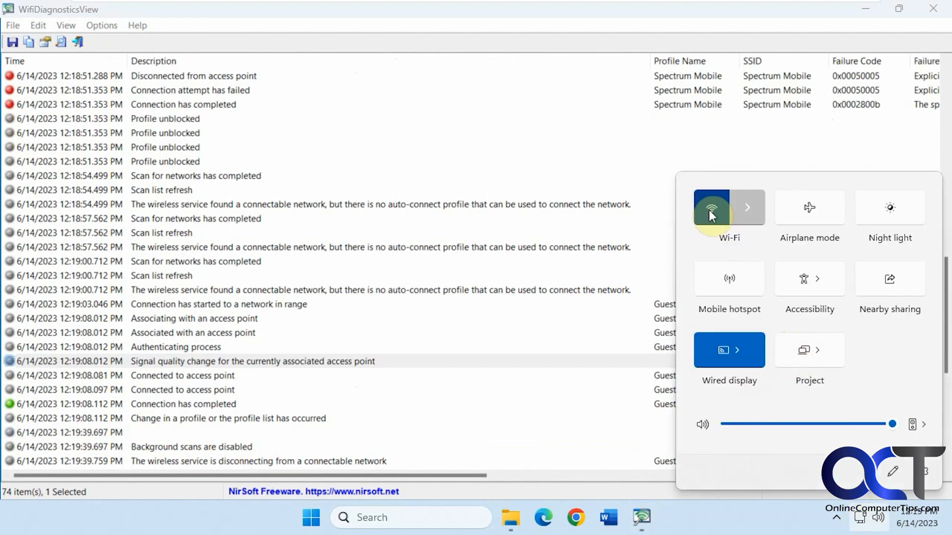
{"action": "left_click", "coordinate": [710, 208]}
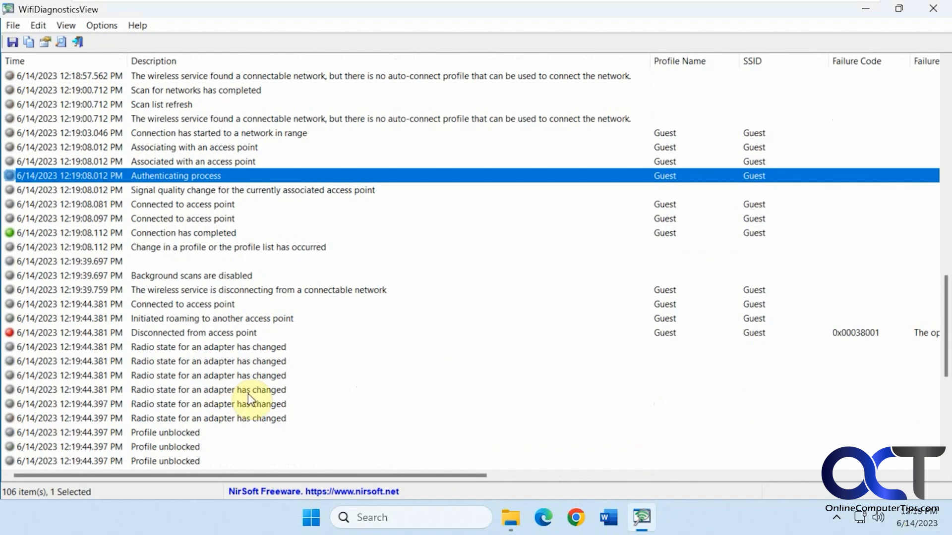
{"action": "scroll", "scroll_direction": "down", "scroll_amount": 3}
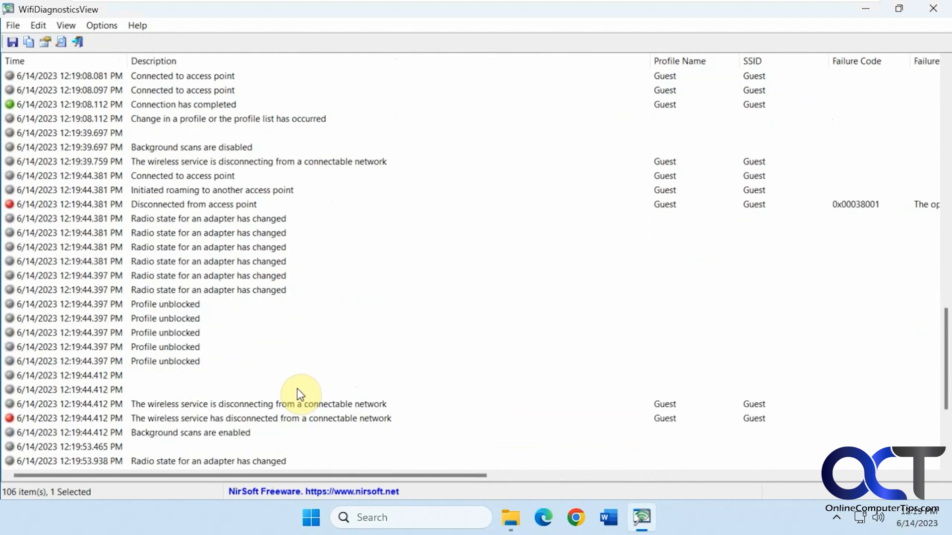
{"action": "scroll", "scroll_direction": "down", "scroll_amount": 3}
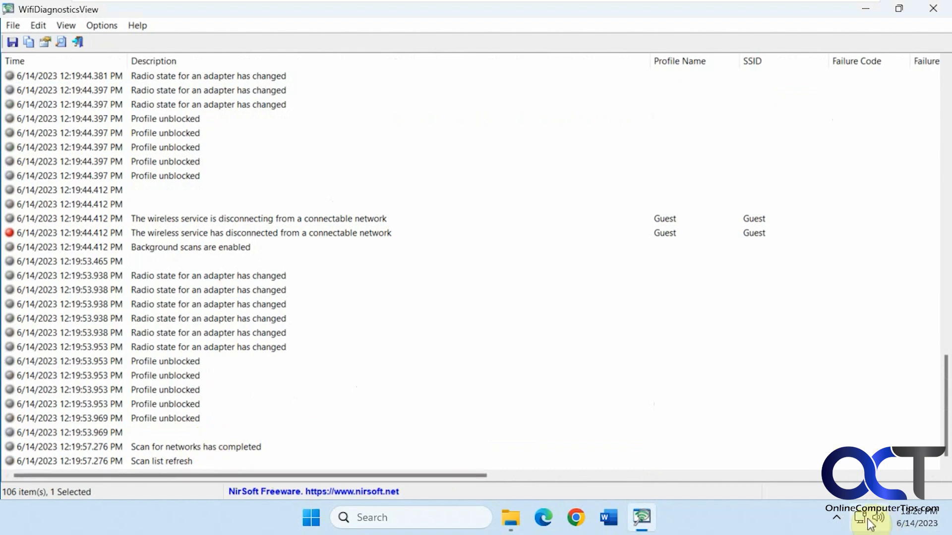
{"action": "left_click", "coordinate": [856, 518]}
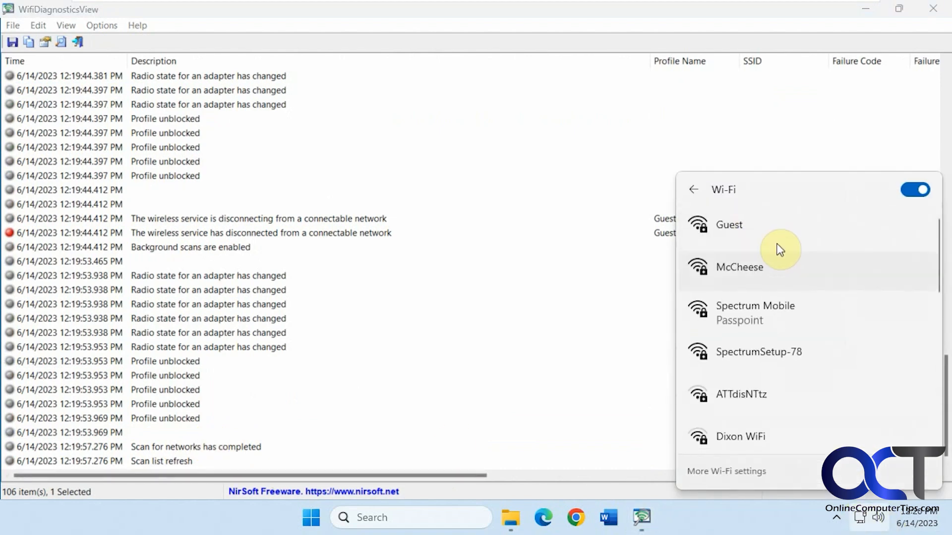
{"action": "left_click", "coordinate": [738, 268]}
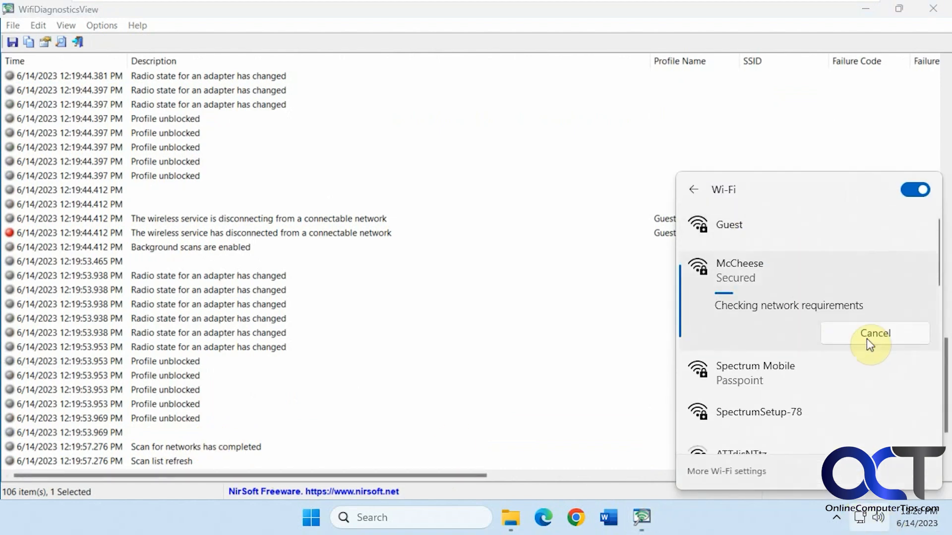
{"action": "mouse_move", "coordinate": [545, 349]}
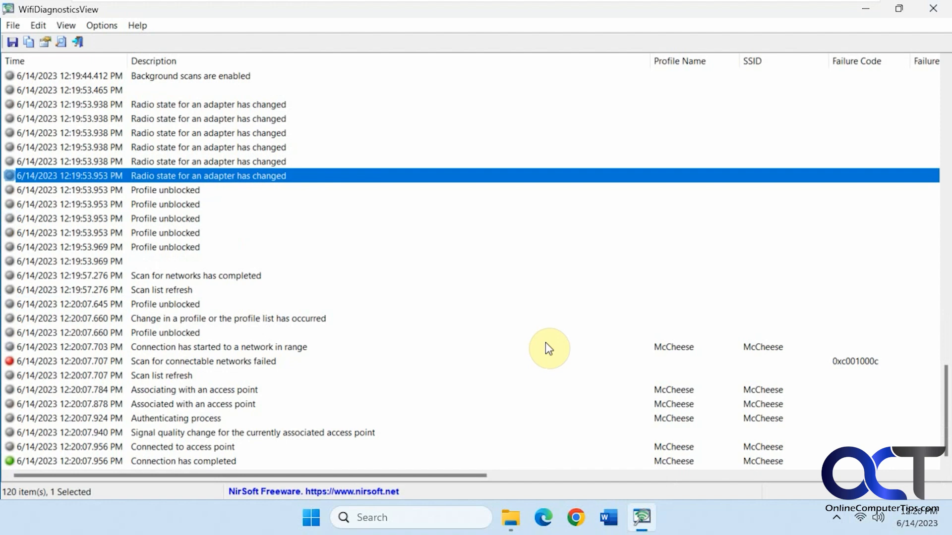
{"action": "mouse_move", "coordinate": [510, 309]}
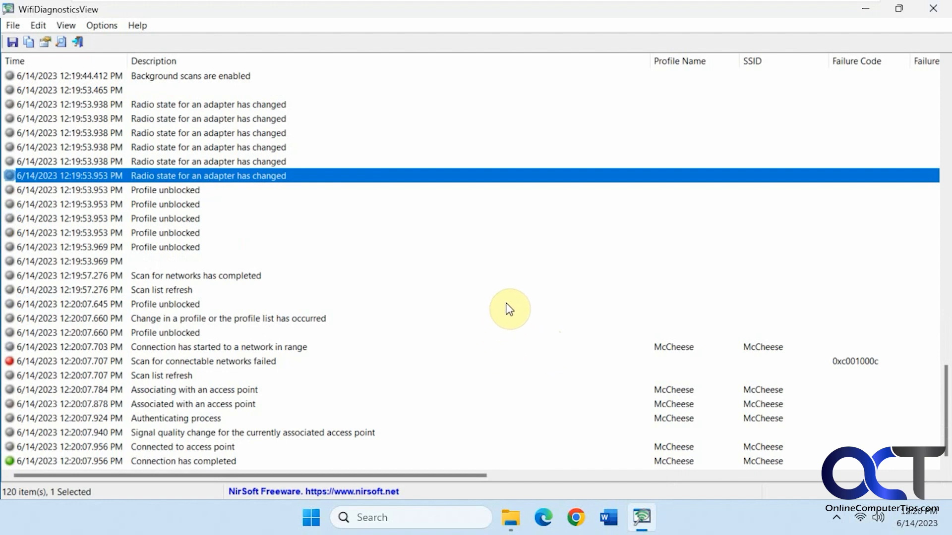
{"action": "scroll", "scroll_direction": "up", "scroll_amount": 3}
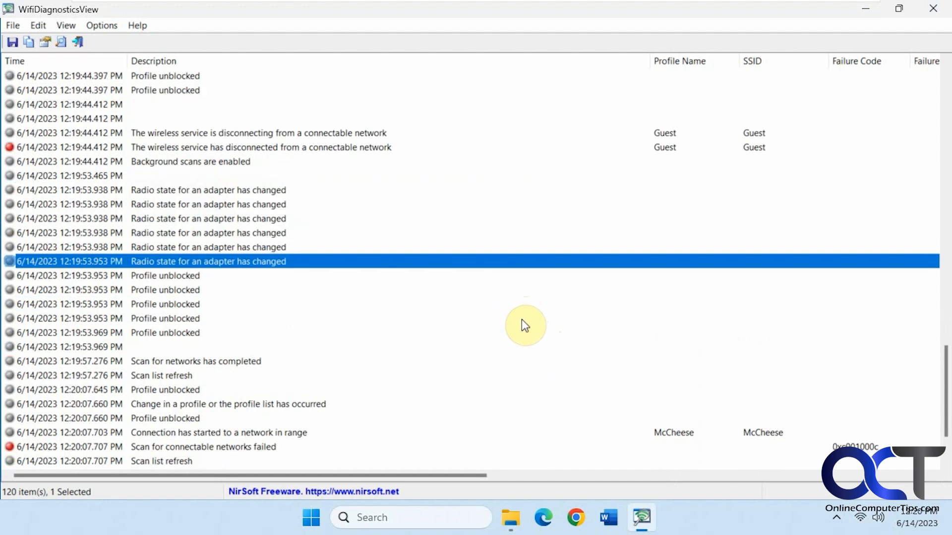
{"action": "scroll", "scroll_direction": "up", "scroll_amount": 3}
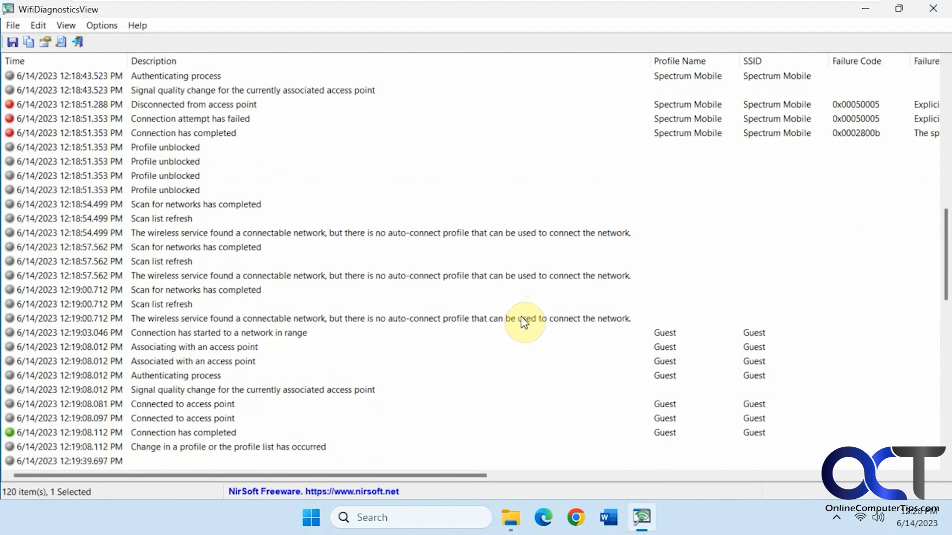
{"action": "mouse_move", "coordinate": [514, 303]}
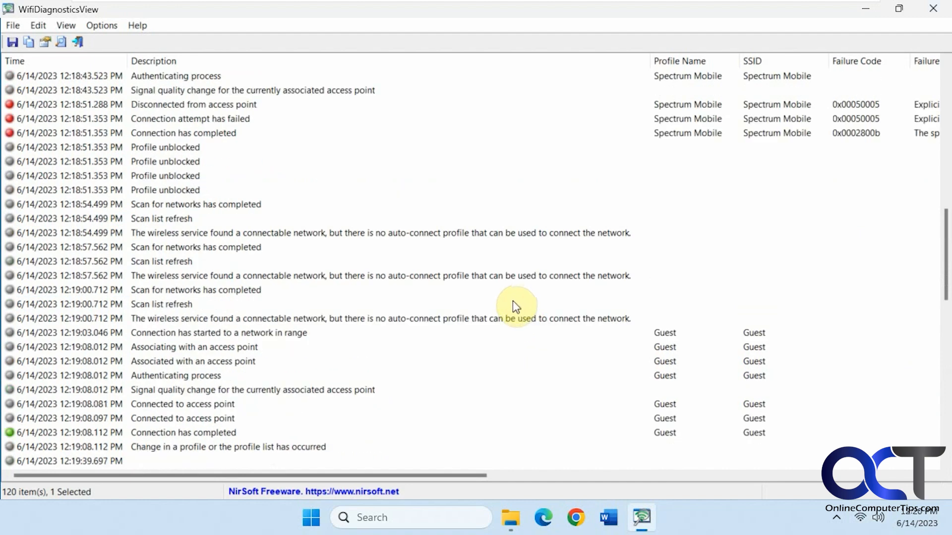
{"action": "scroll", "scroll_direction": "down", "scroll_amount": 3}
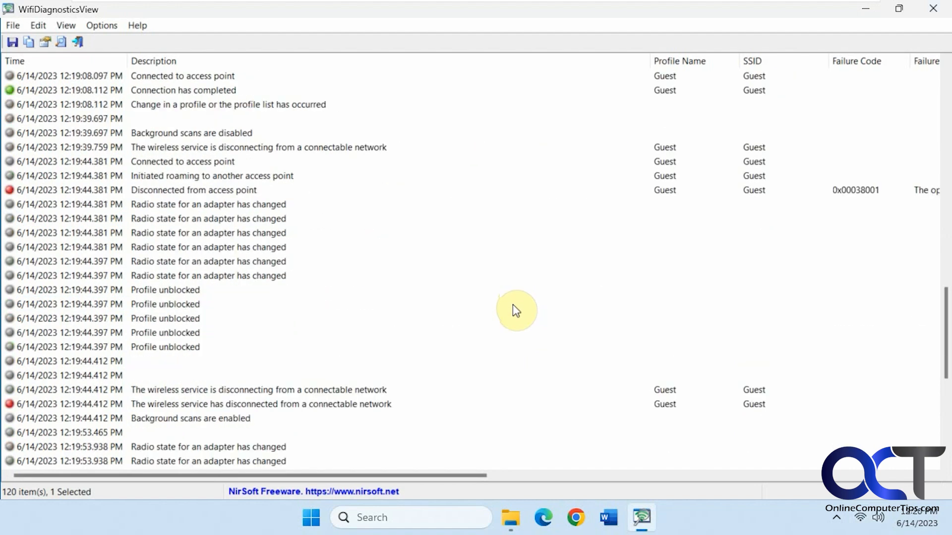